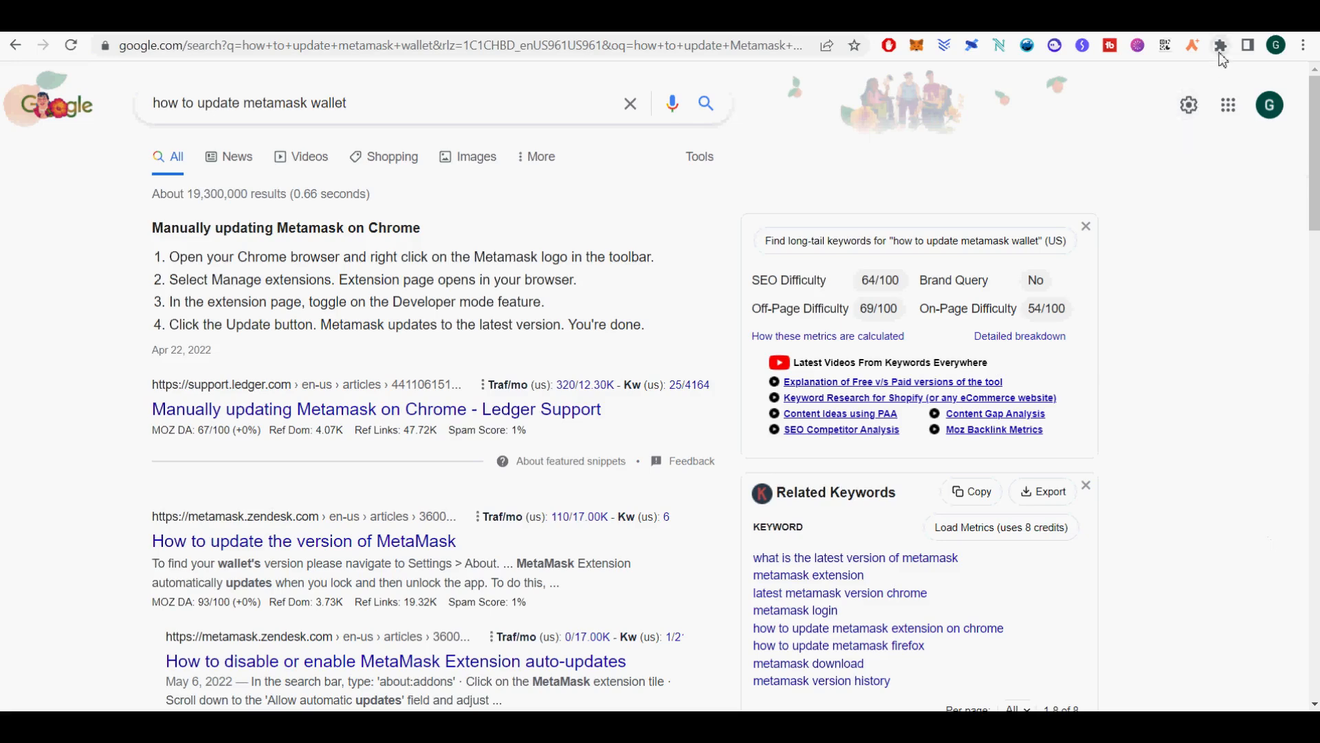
# Open MetaMask's extension details page from the Extensions menu, showing version 10.14.6.
pyautogui.click(1220, 46)
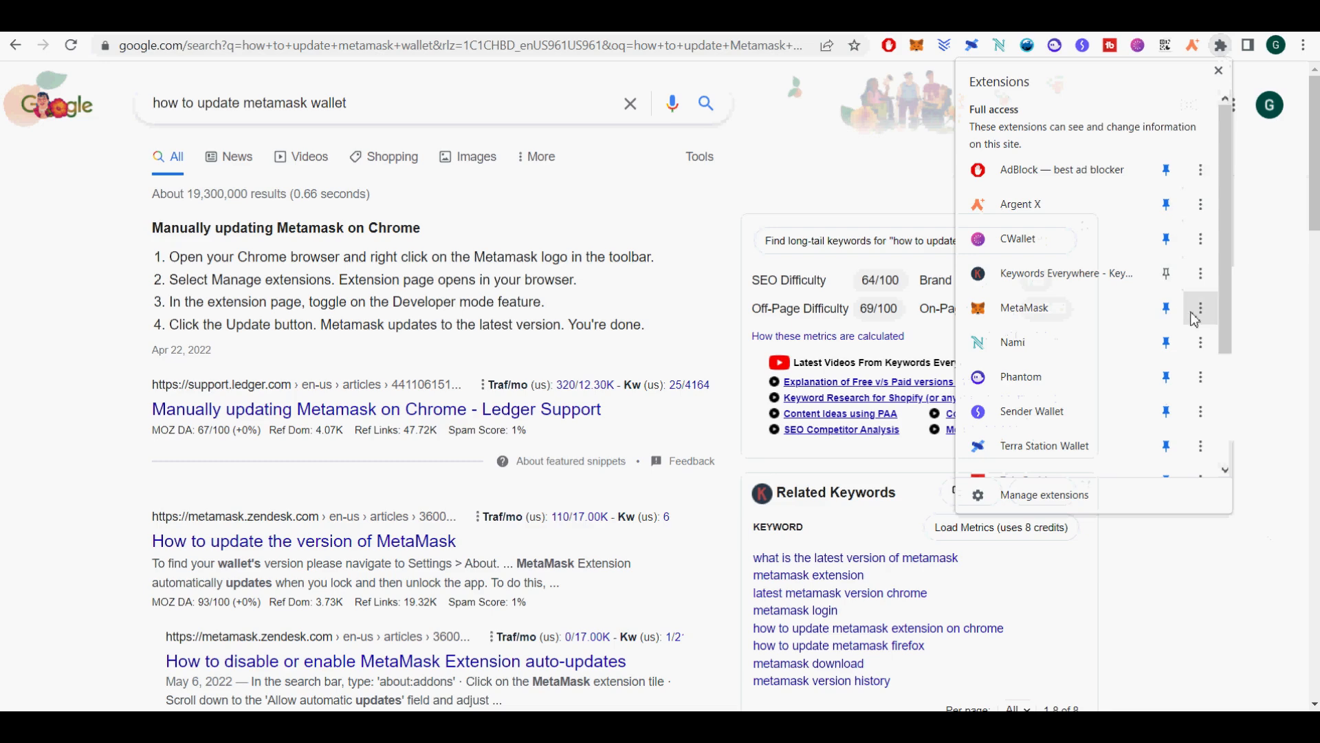
pyautogui.click(1200, 307)
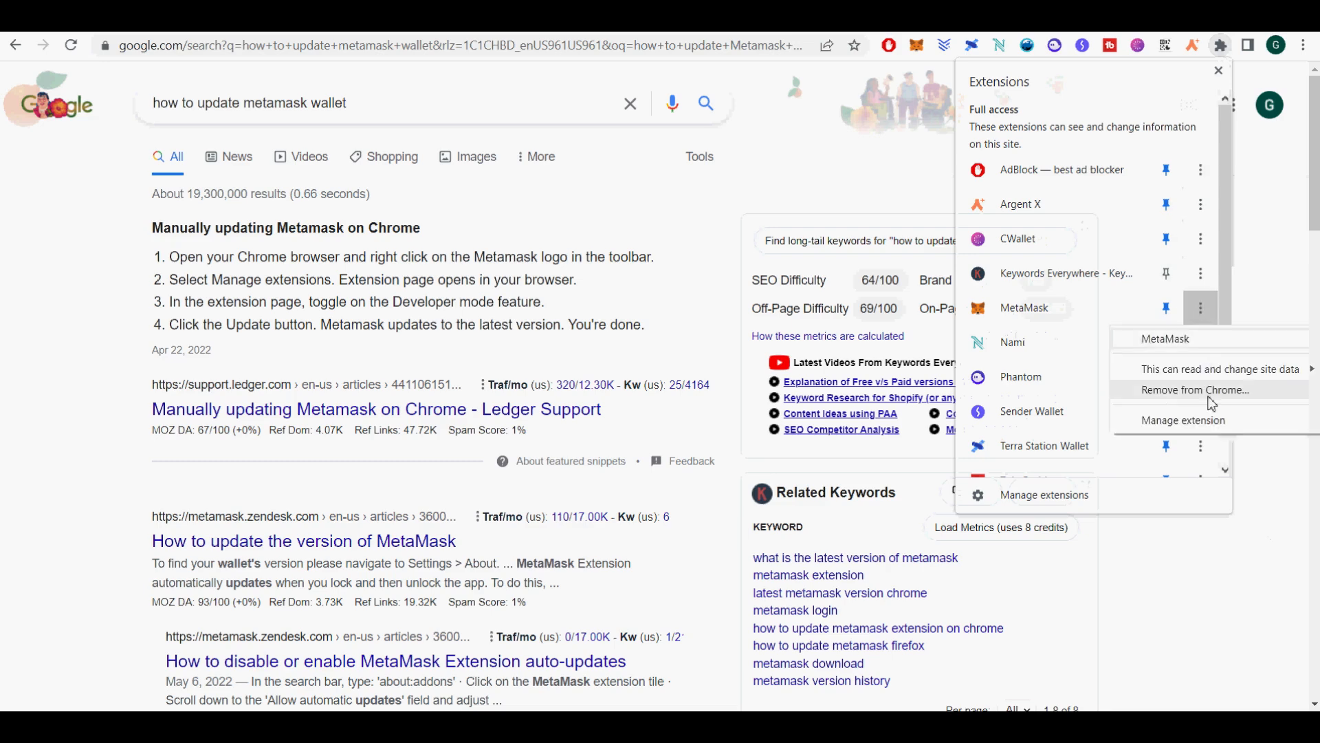
pyautogui.click(1182, 420)
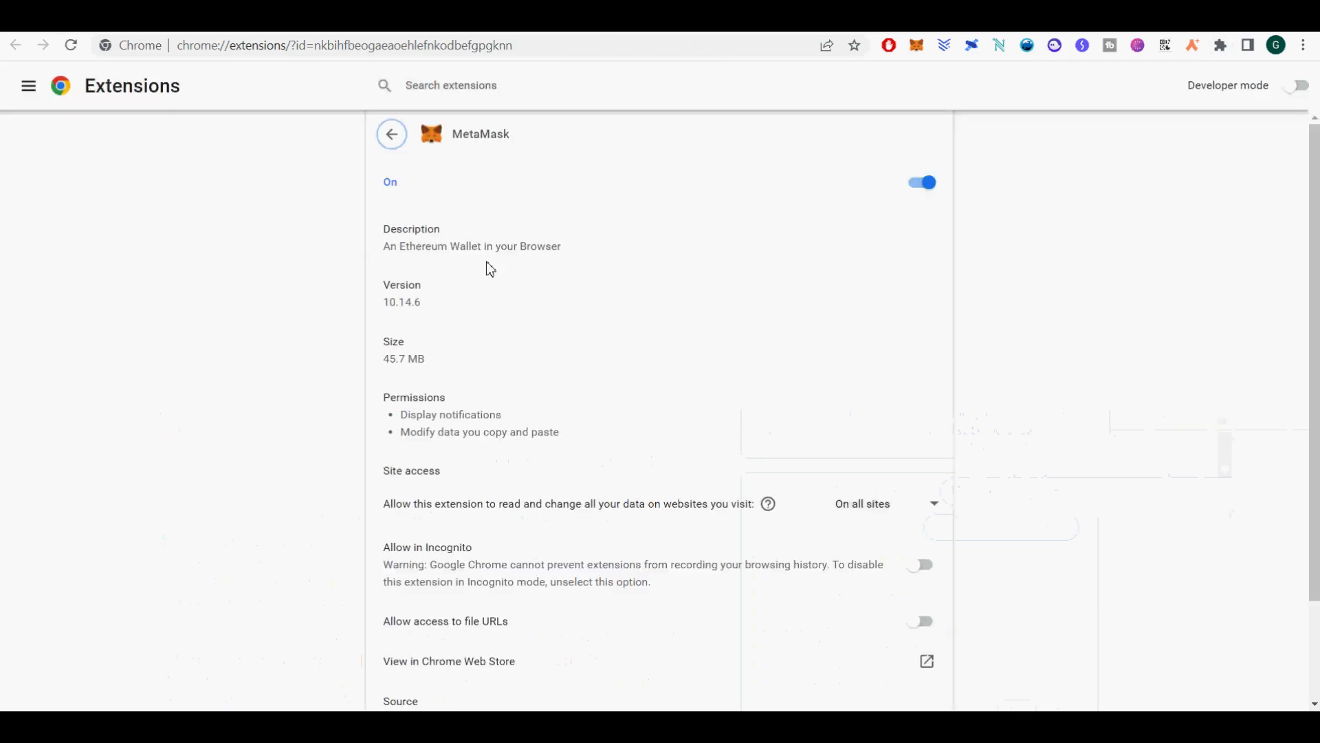
pyautogui.doubleClick(397, 302)
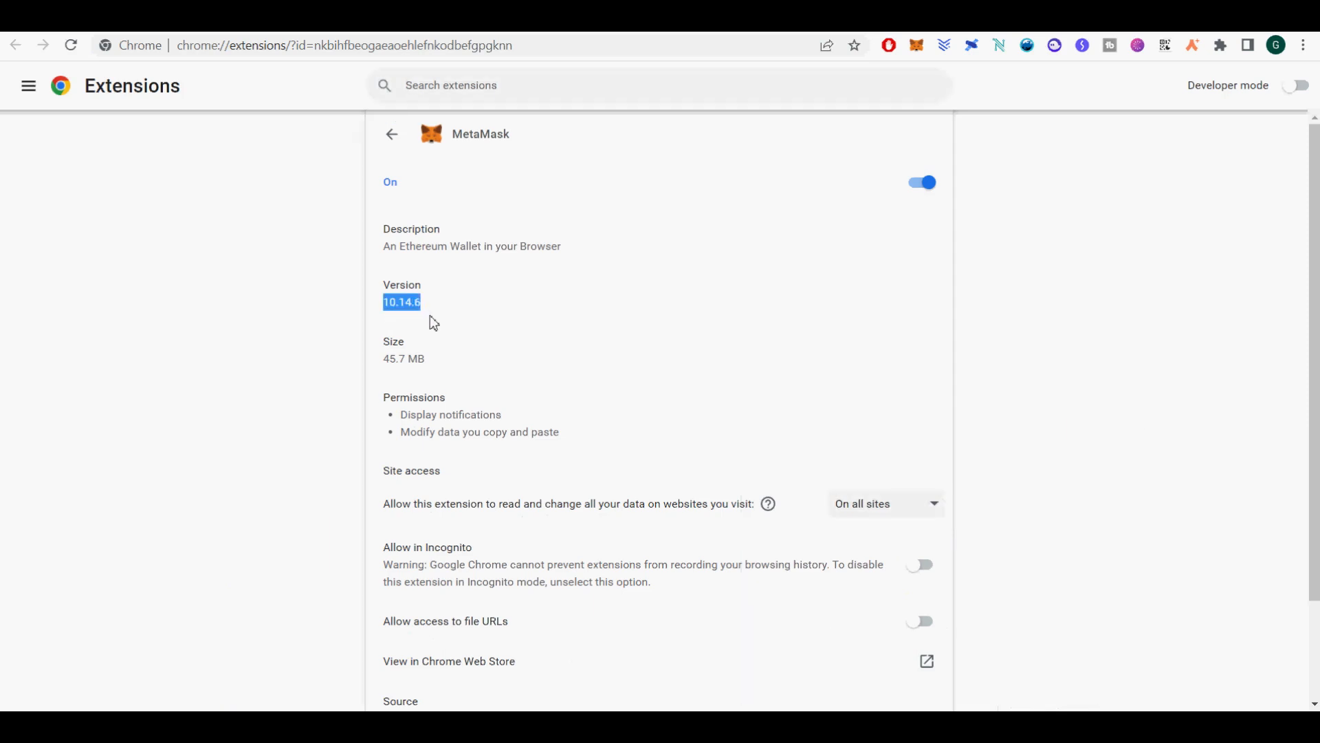
pyautogui.moveTo(365, 244)
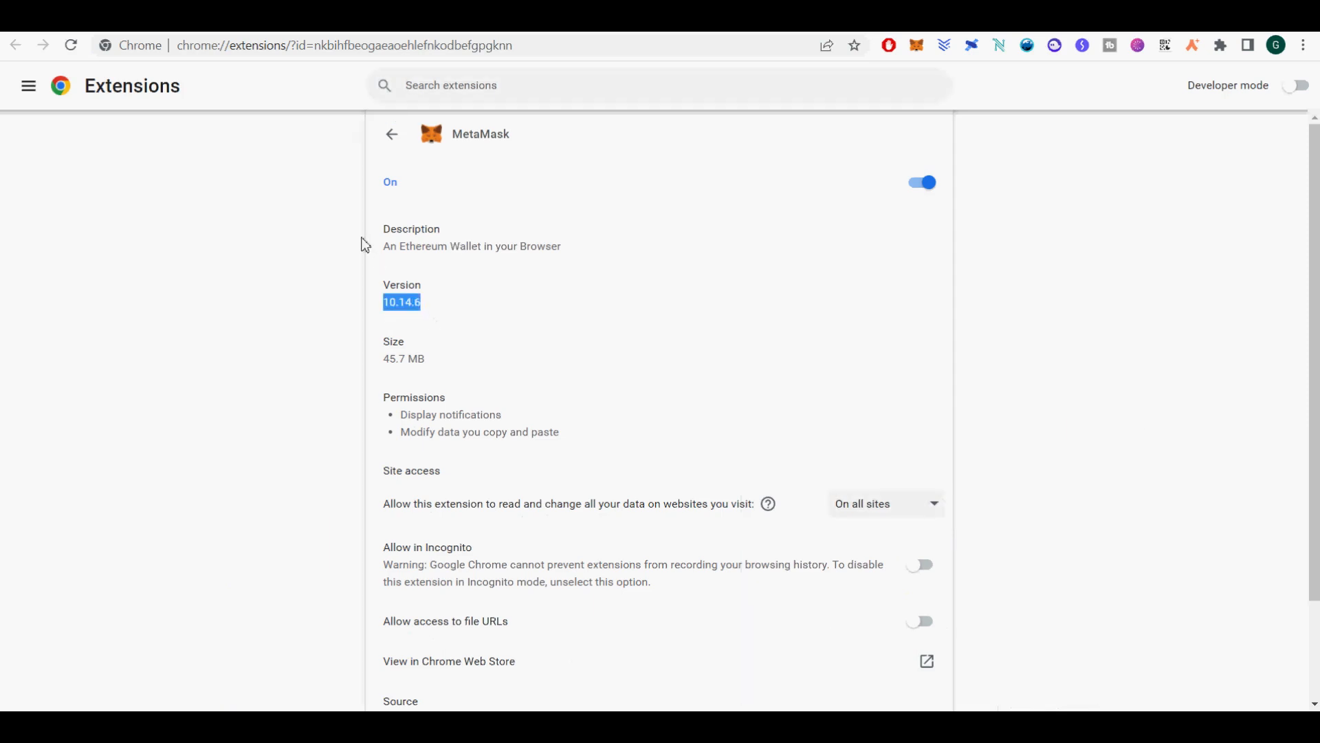
pyautogui.moveTo(1295, 108)
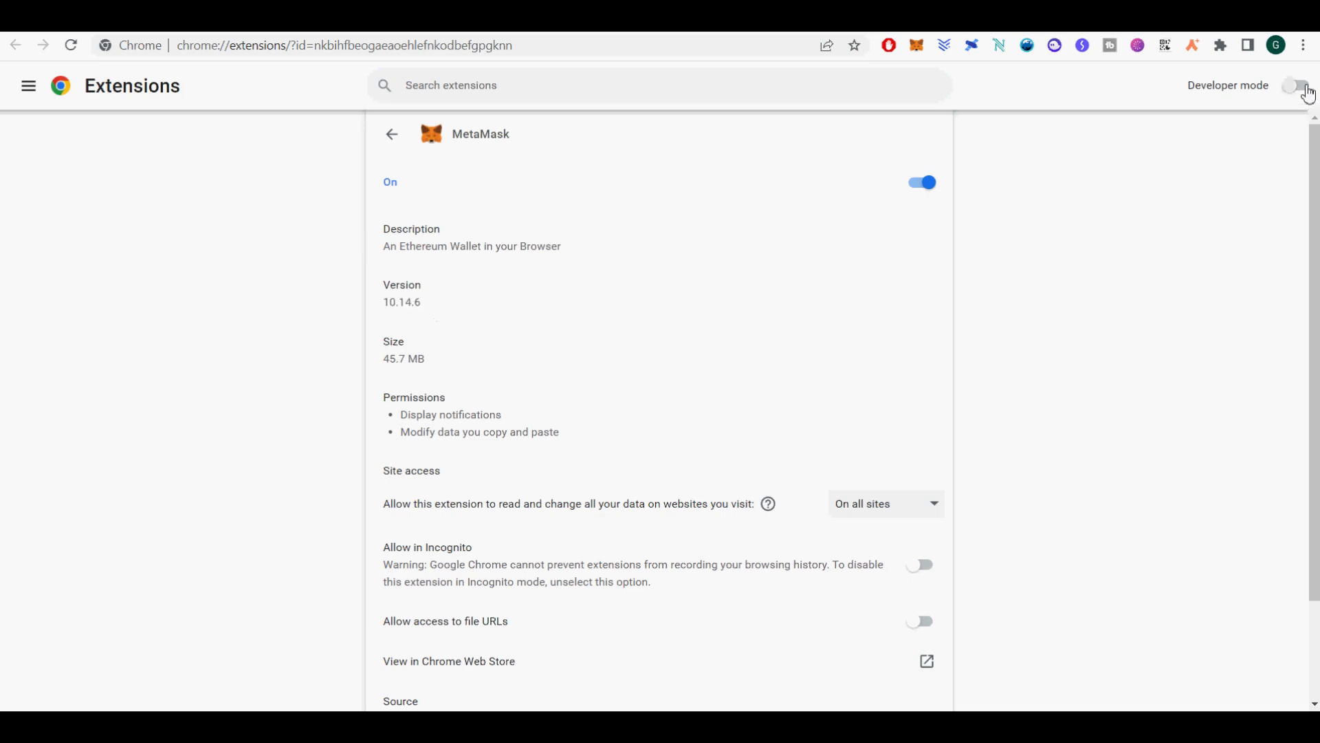
# Enable Developer mode, update all extensions, and highlight MetaMask's unchanged version 10.14.6.
pyautogui.click(1299, 86)
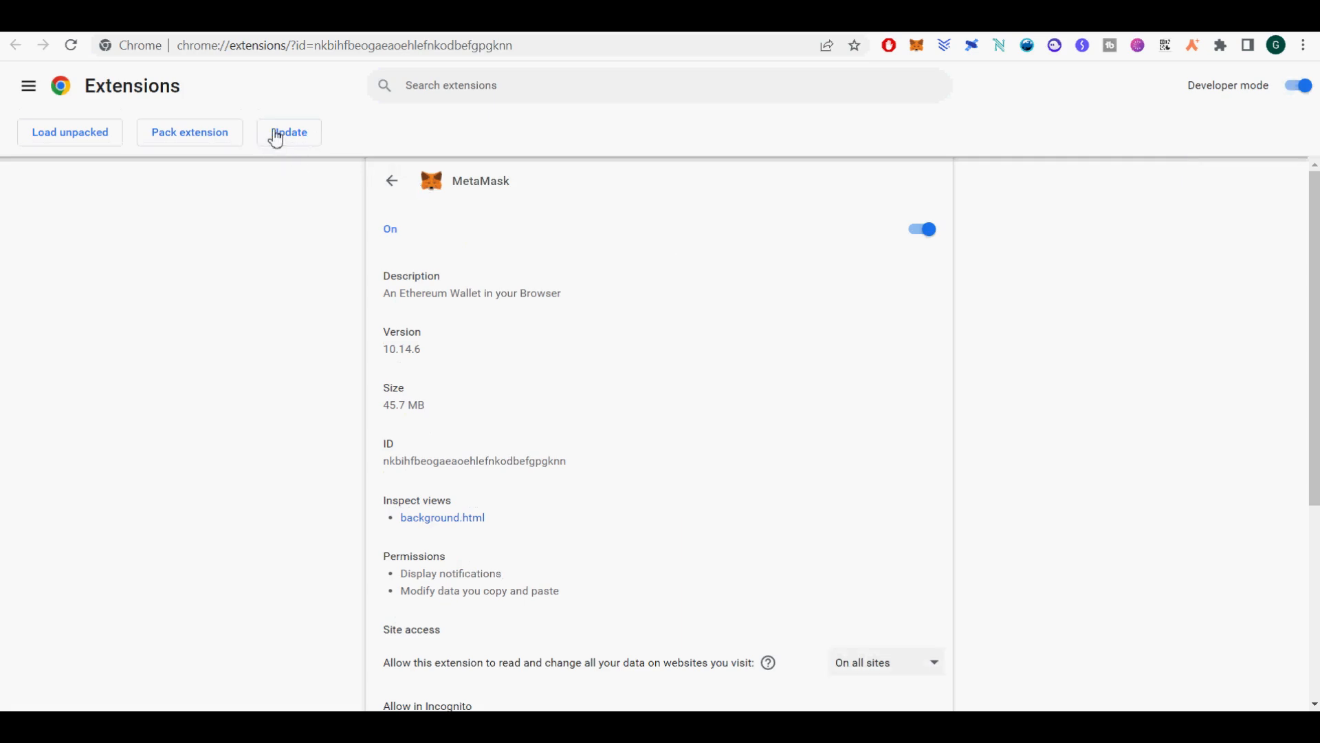
pyautogui.moveTo(289, 132)
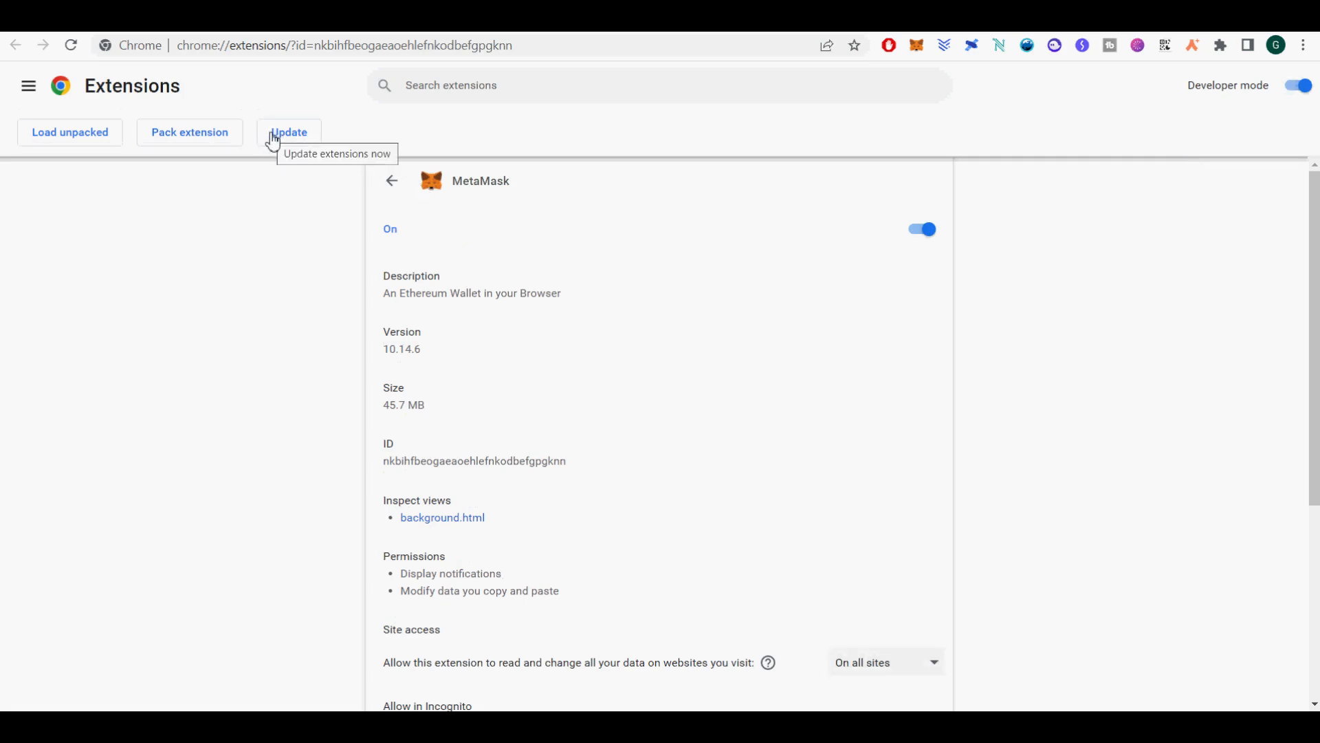
pyautogui.click(289, 132)
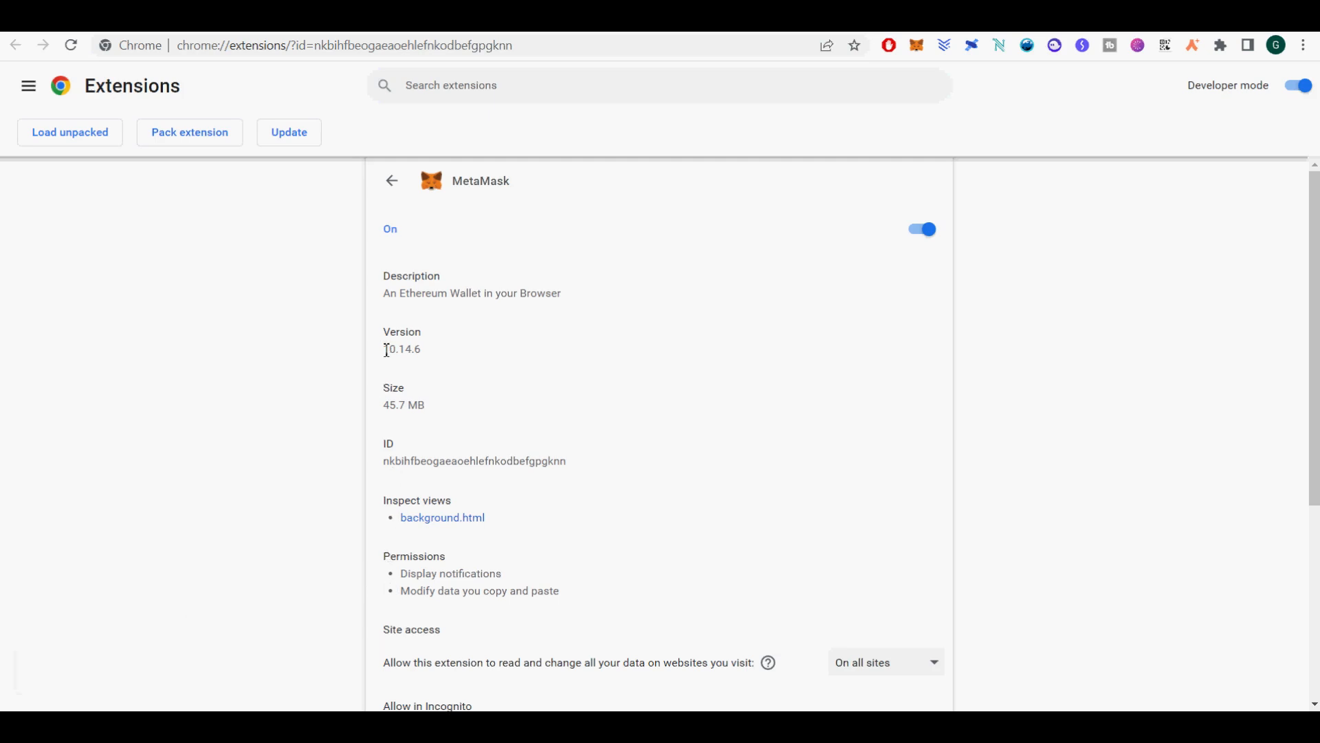
pyautogui.doubleClick(402, 348)
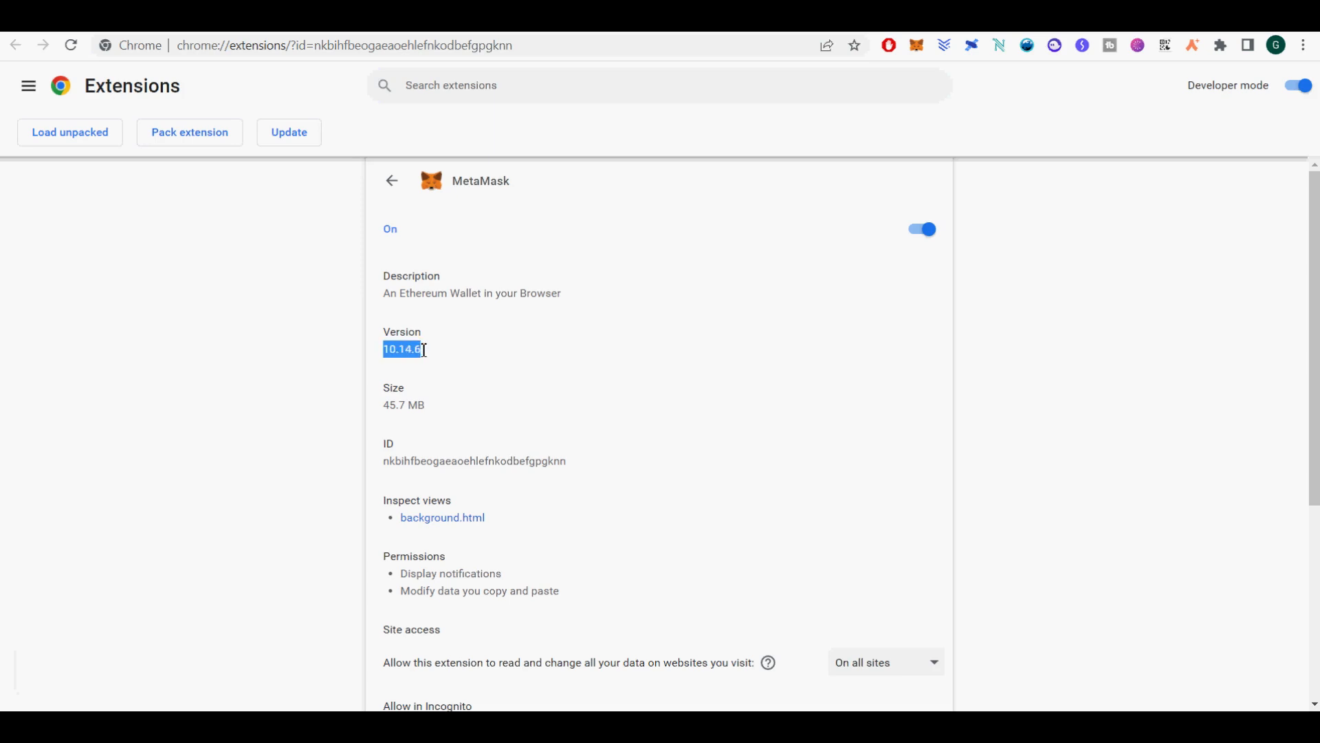
pyautogui.moveTo(1049, 38)
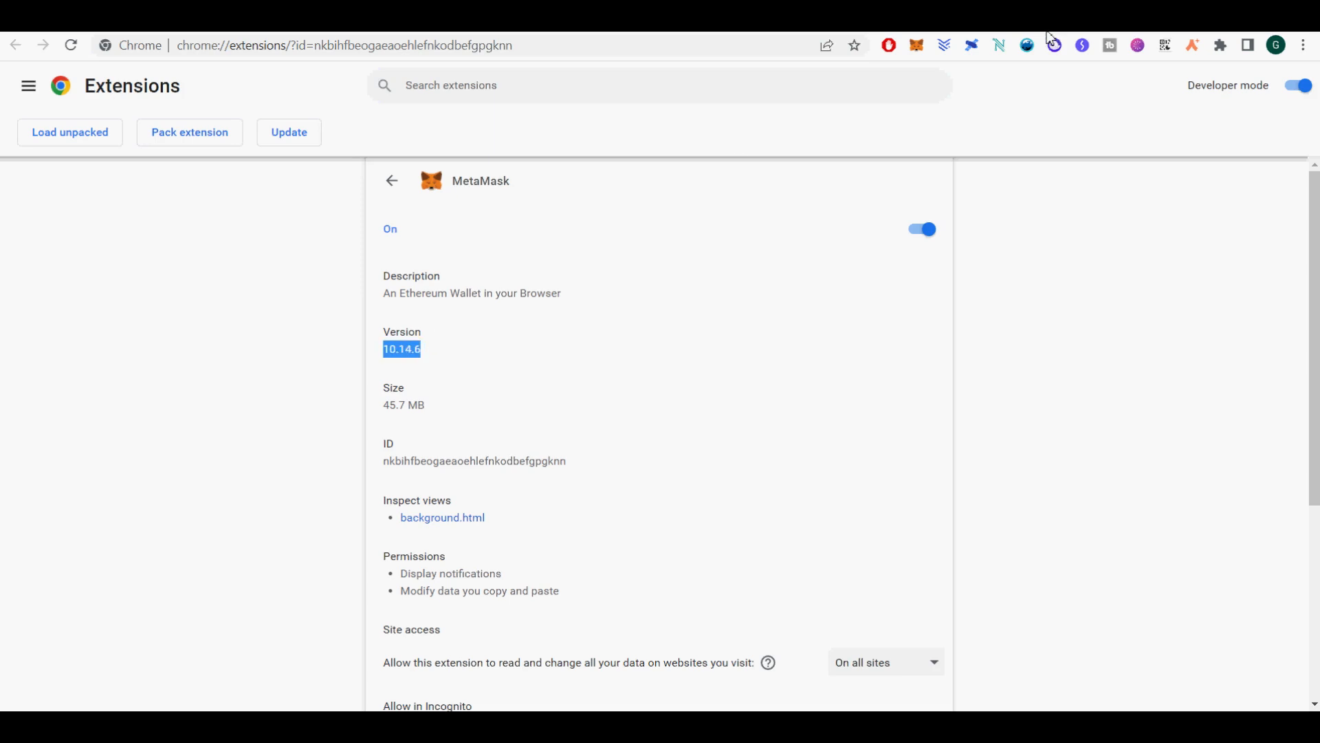
pyautogui.moveTo(998, 44)
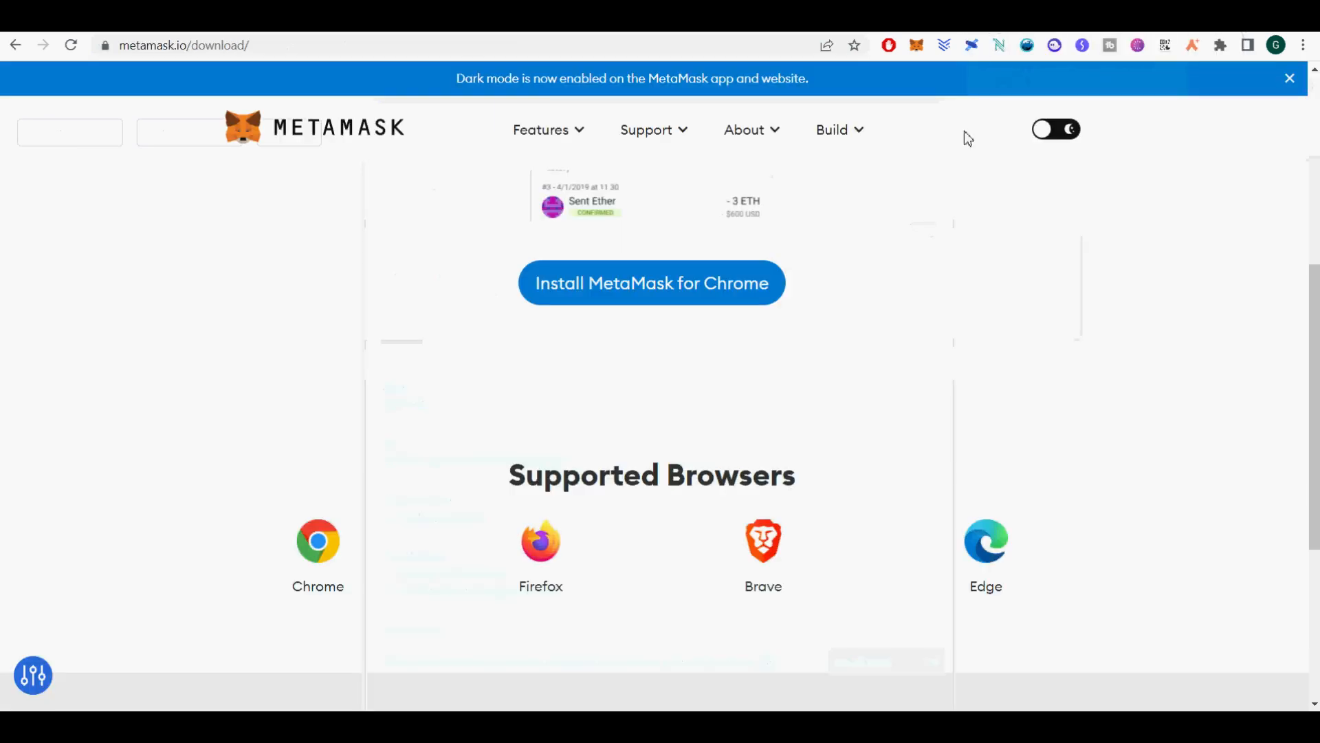
pyautogui.moveTo(682, 320)
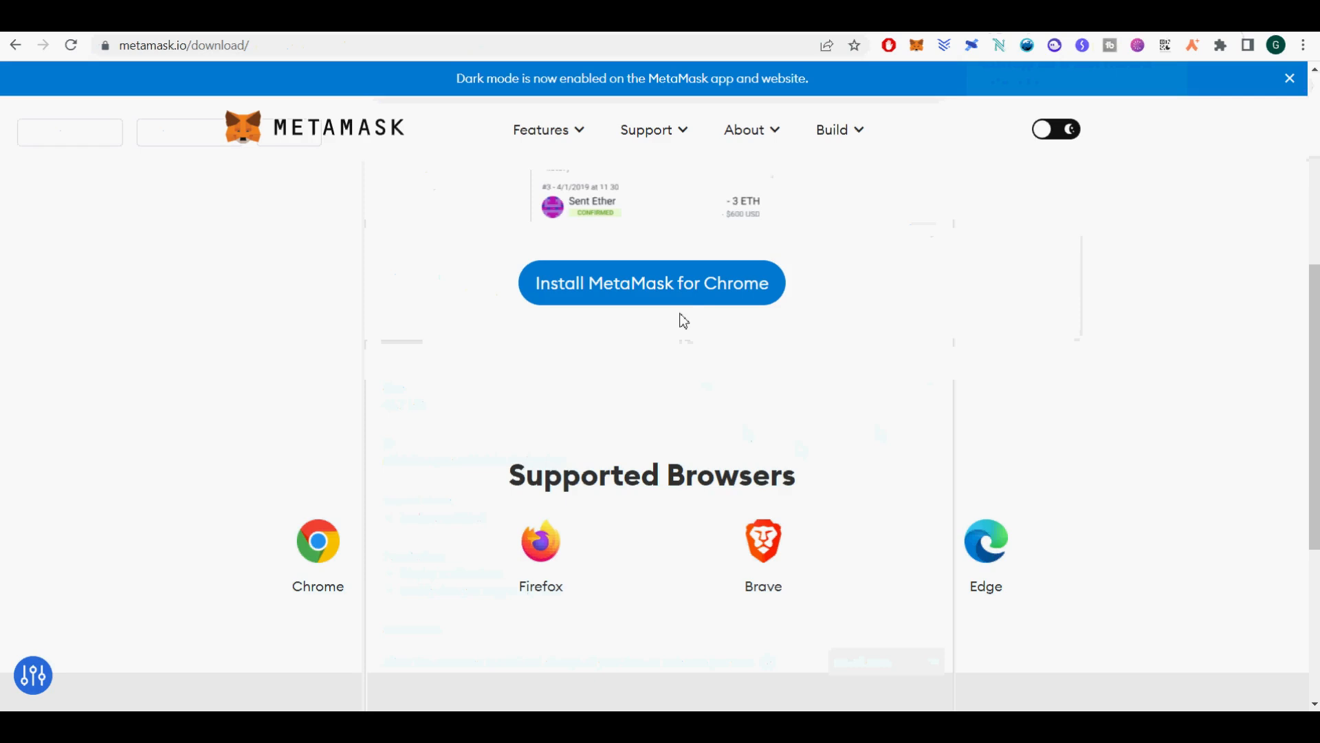
# Follow Install MetaMask for Chrome on metamask.io/download to reach the Web Store listing.
pyautogui.click(652, 282)
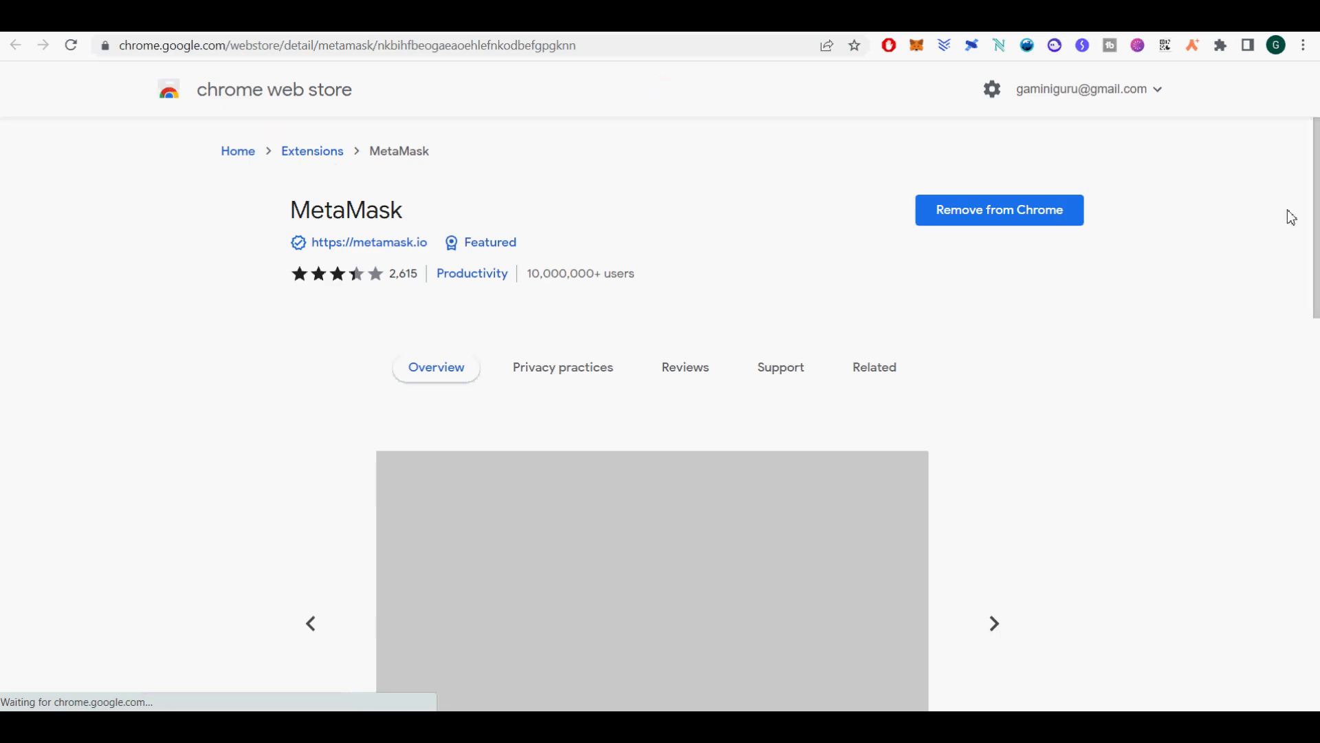
# Scroll to Additional Information and highlight the listed version 10.14.6, updated May 18, 2022.
pyautogui.scroll(-3)
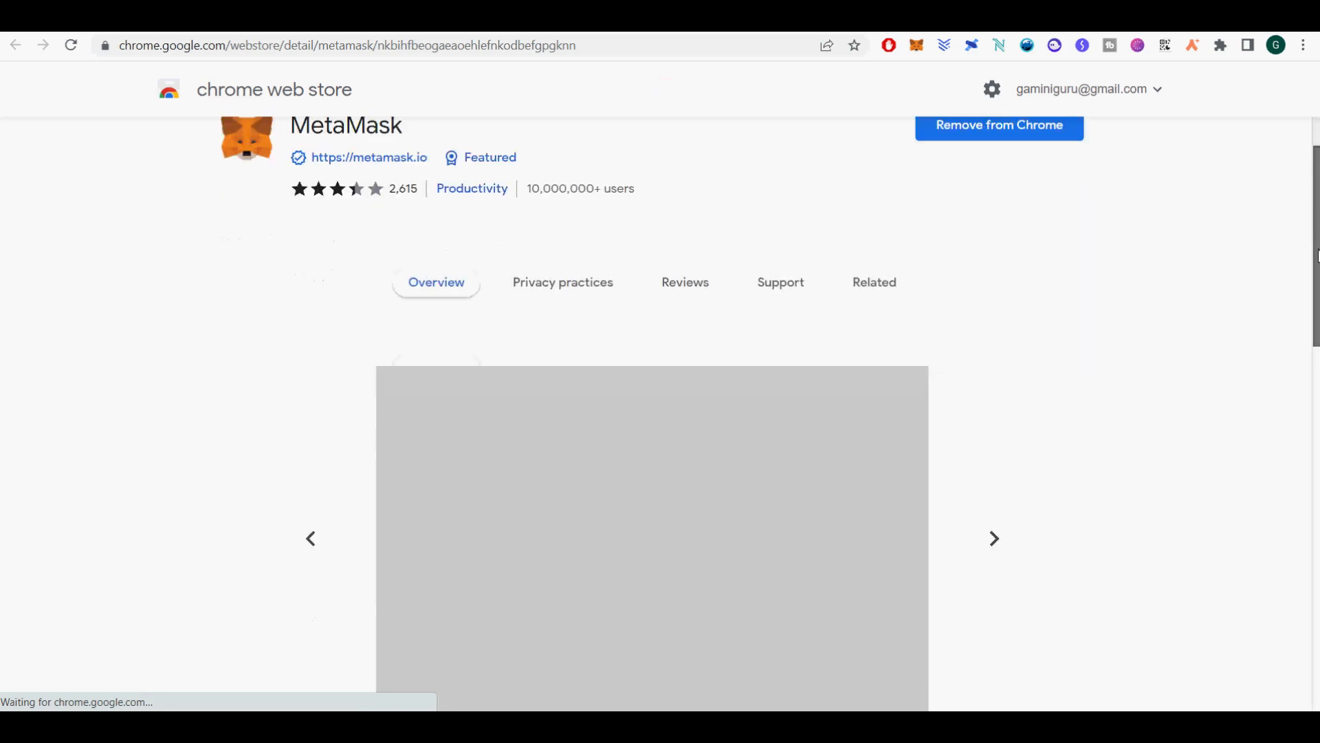
pyautogui.scroll(-3)
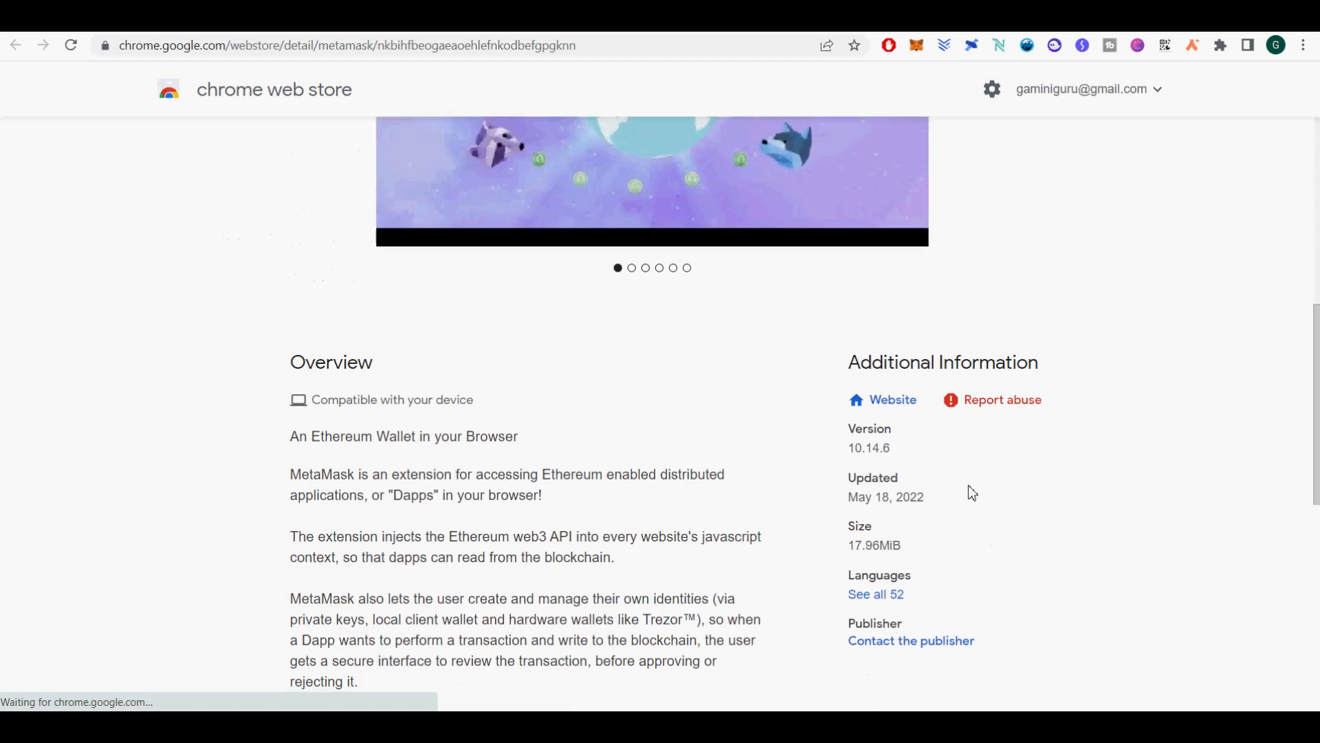
pyautogui.moveTo(855, 455)
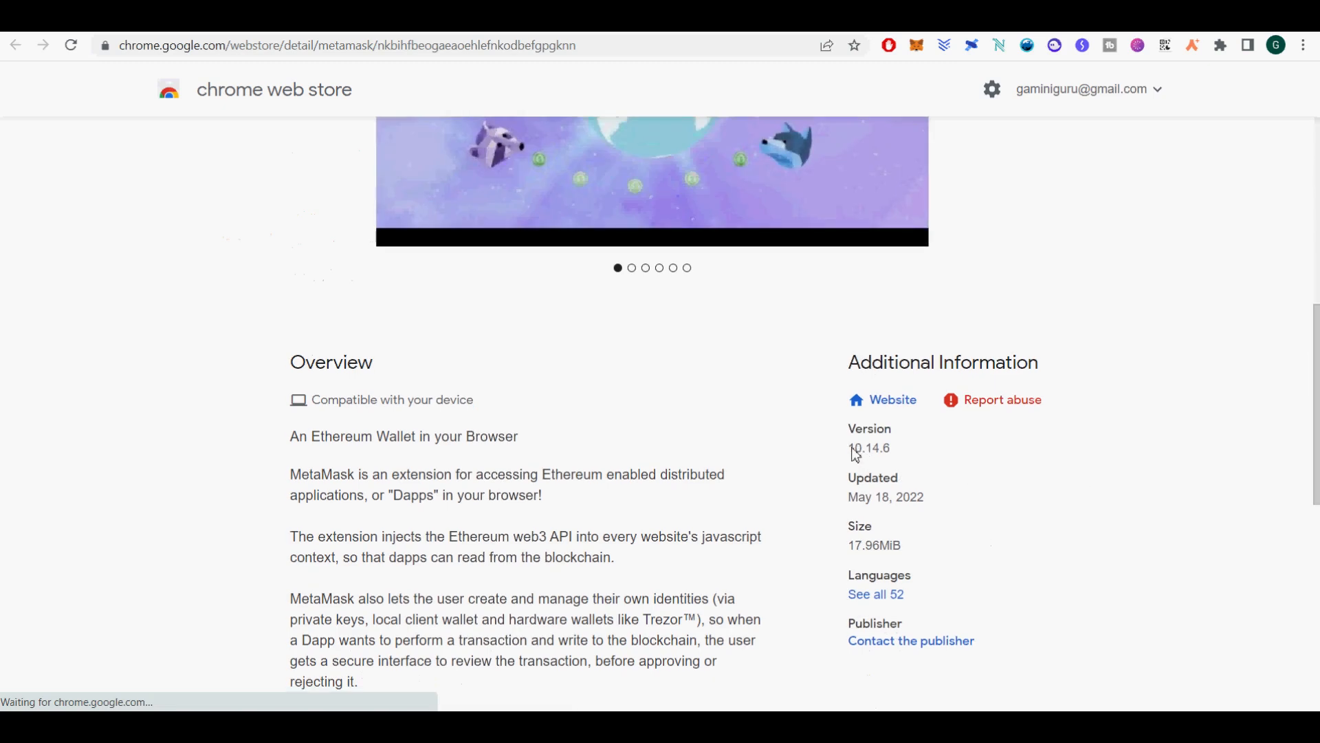
pyautogui.doubleClick(869, 447)
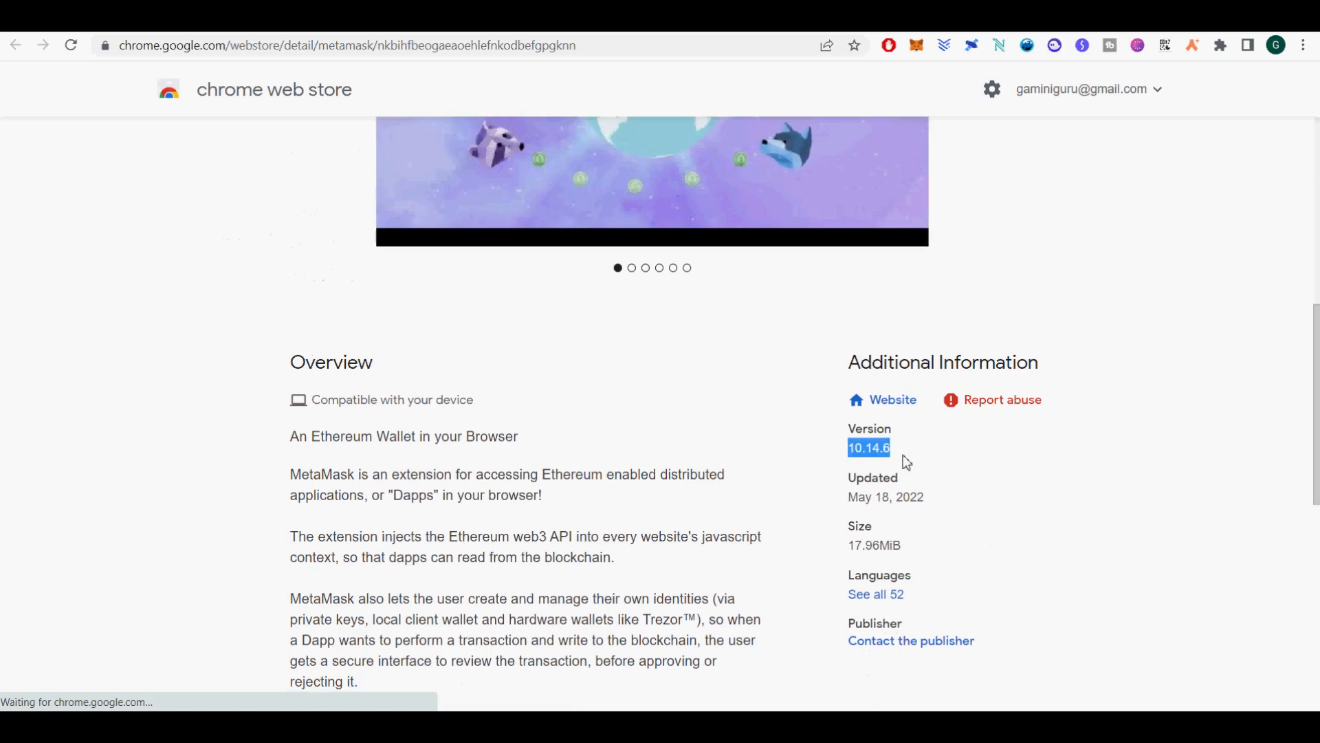
pyautogui.moveTo(1035, 158)
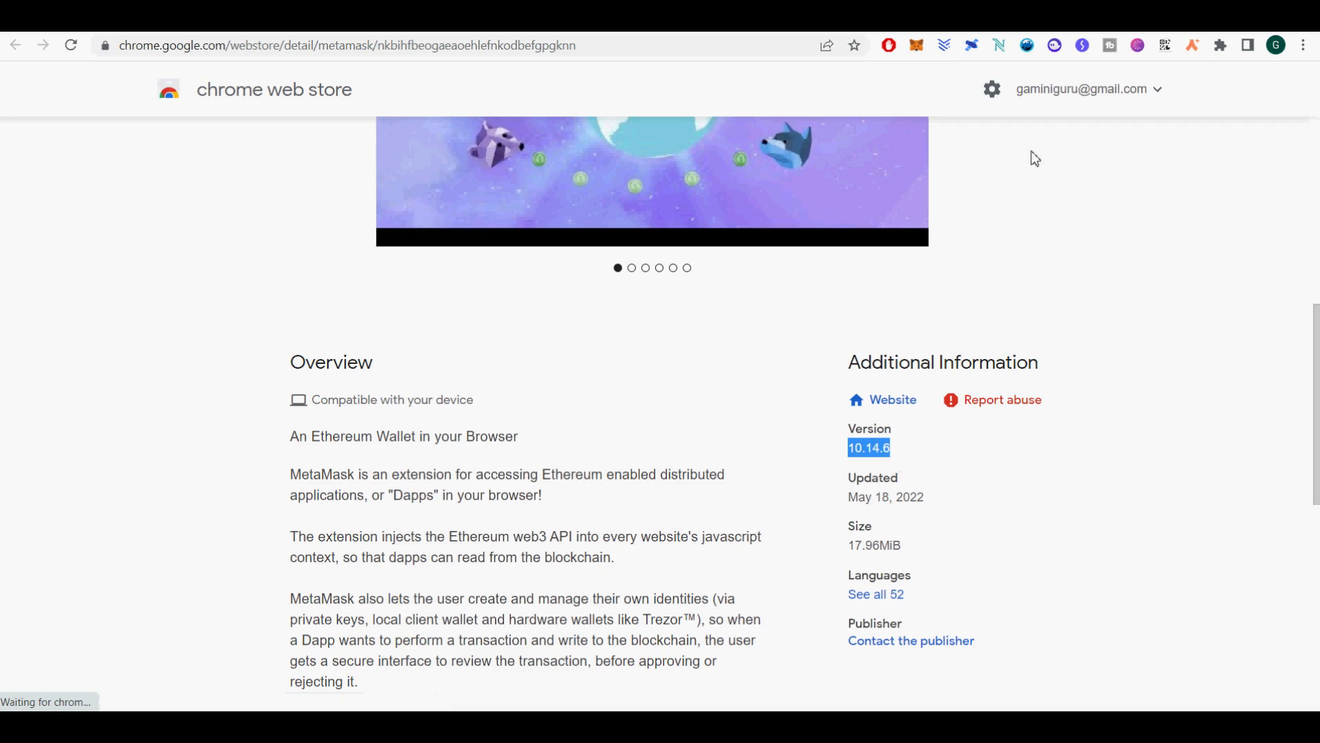